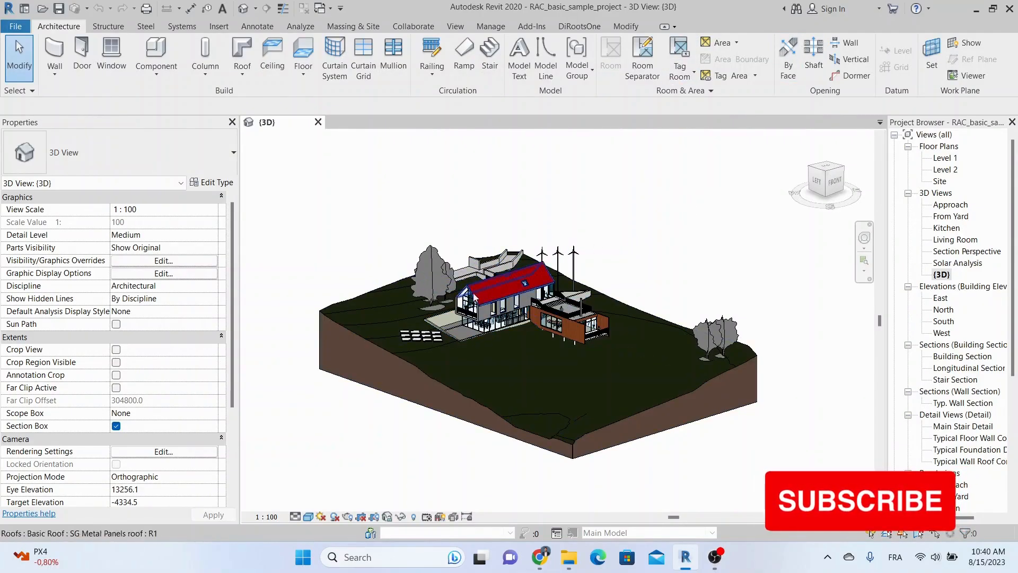
Bring up the File application menu of the sample project
click(705, 247)
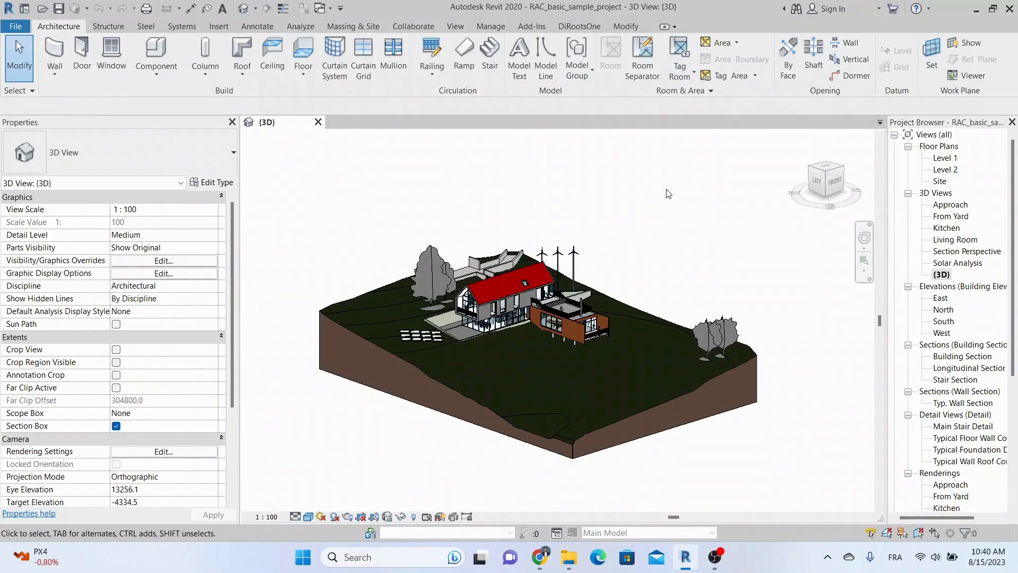
mouse_move(685, 193)
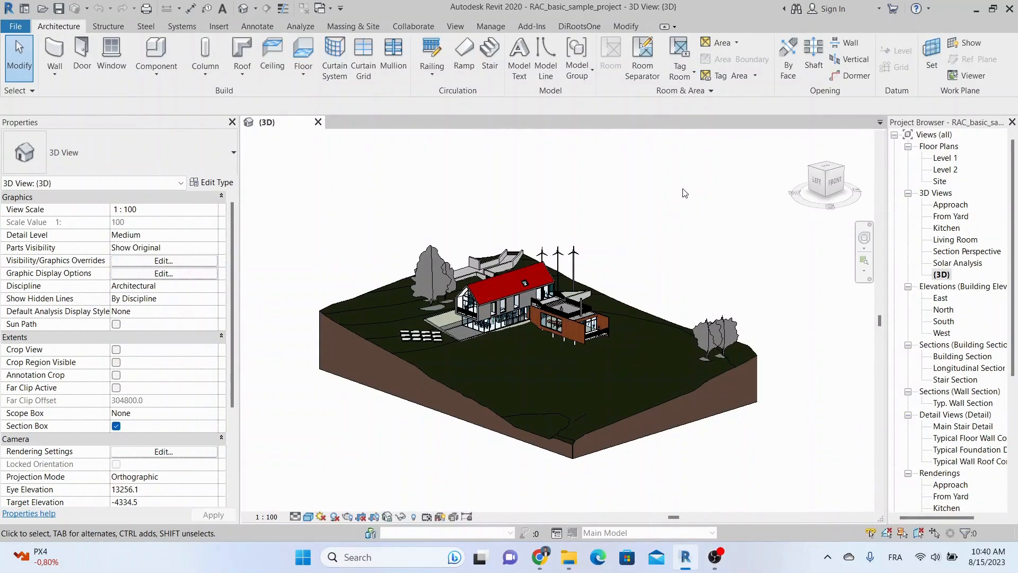
mouse_move(704, 247)
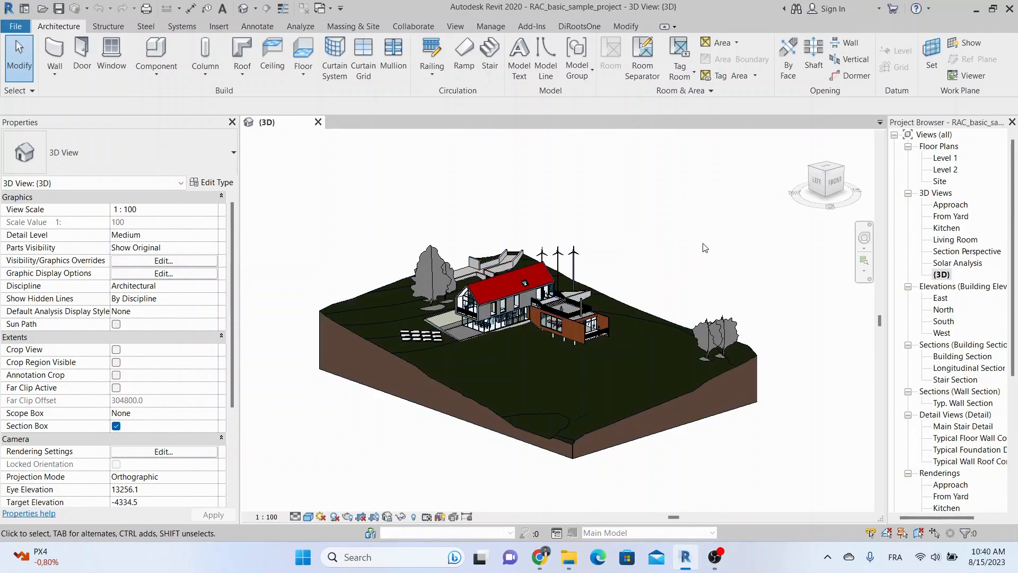
mouse_move(14, 25)
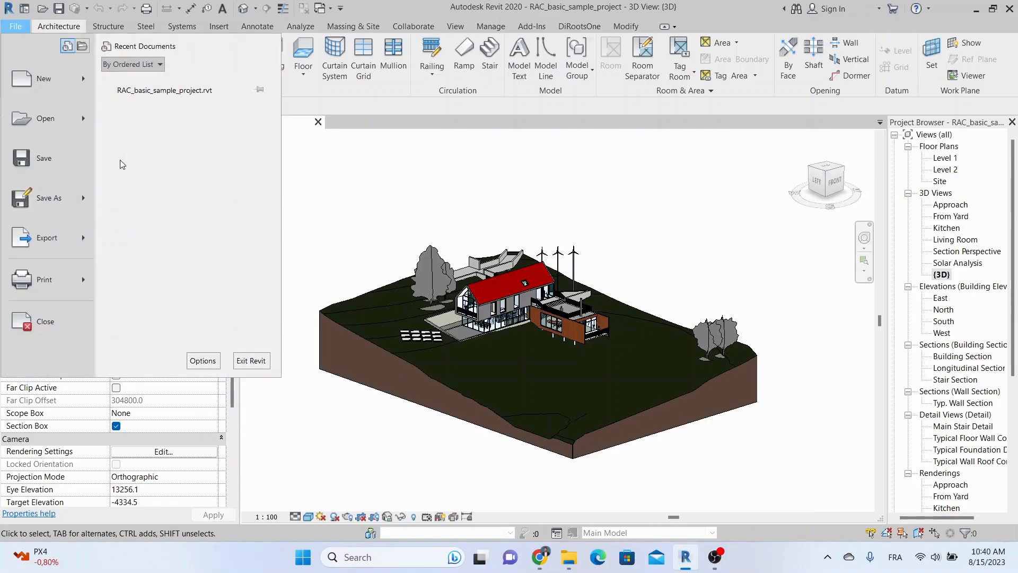
Start Save As > Library > Family and browse to the Desktop\Revit folder
click(48, 198)
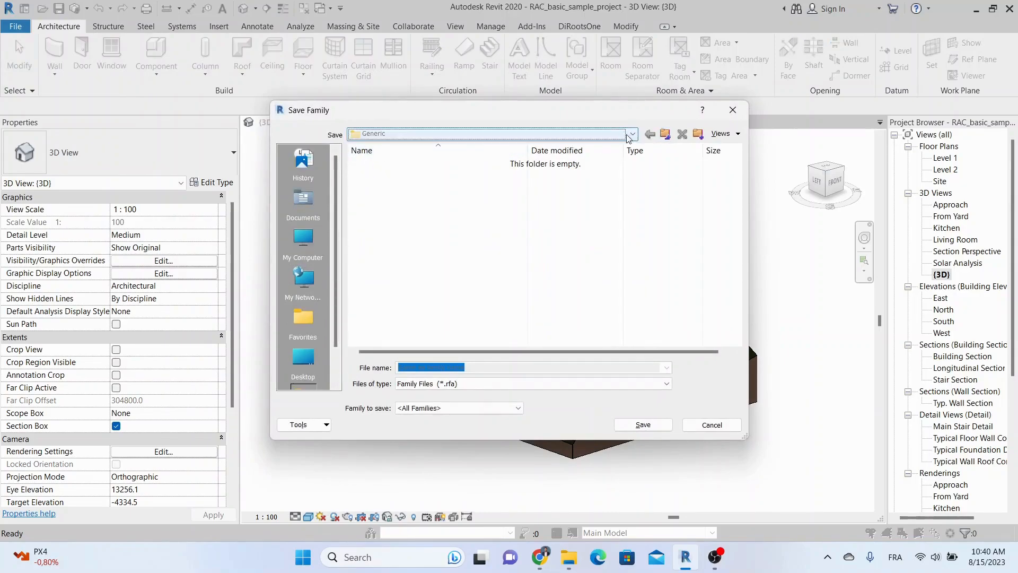
click(303, 360)
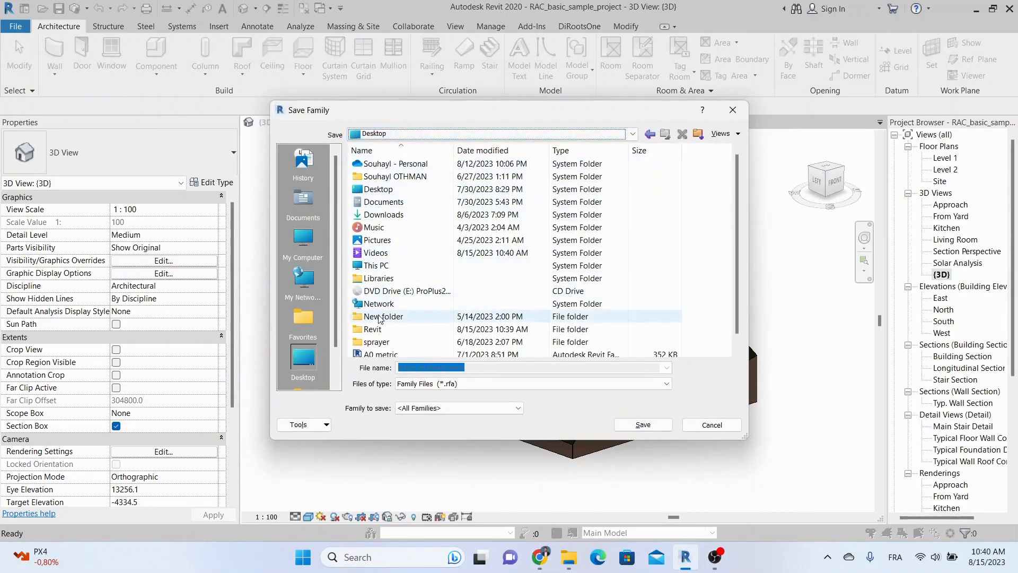
double_click(373, 328)
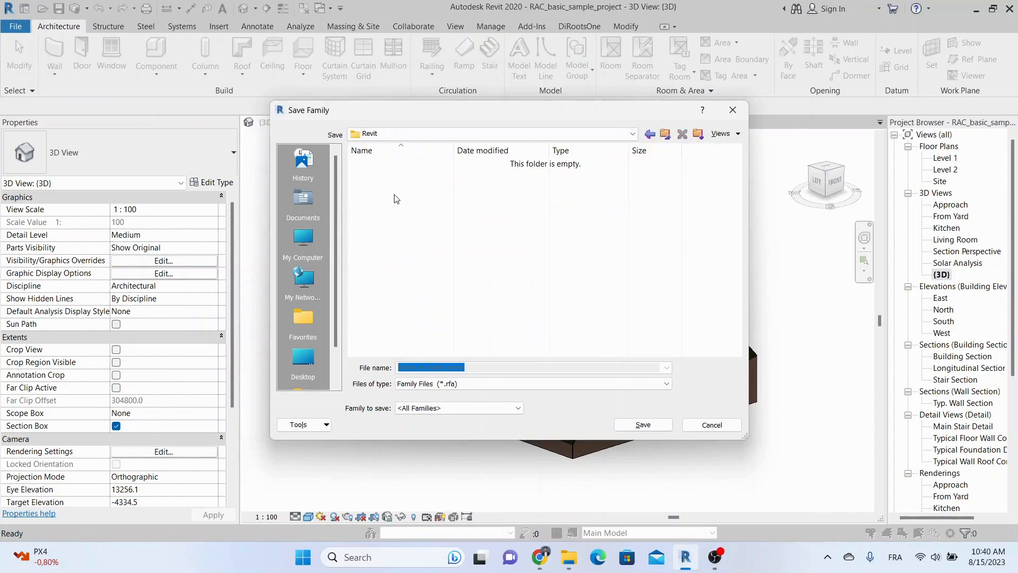
mouse_move(409, 372)
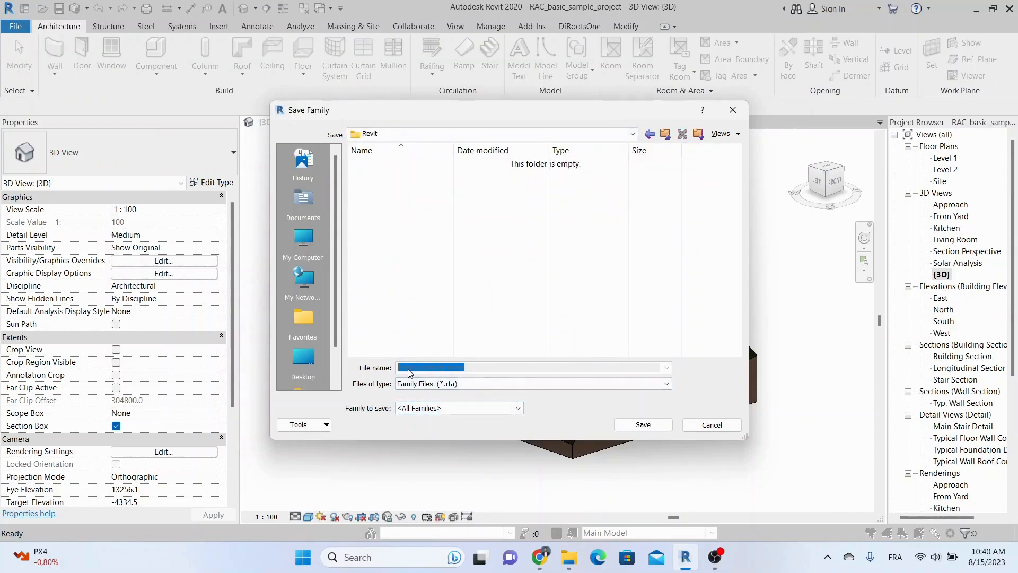
Review the file type and family list, keeping <All Families> to save as .rfa
click(665, 382)
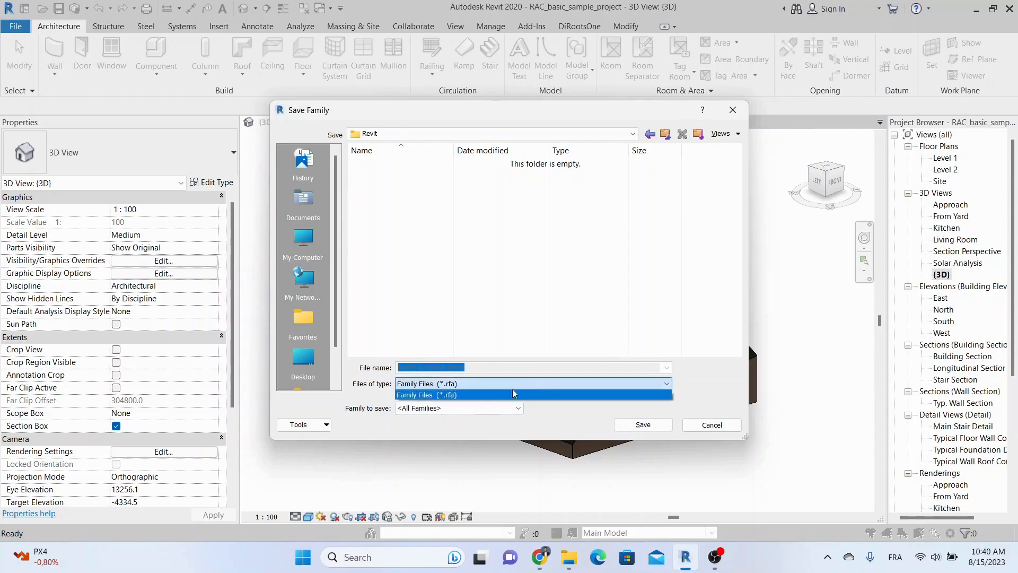
click(517, 407)
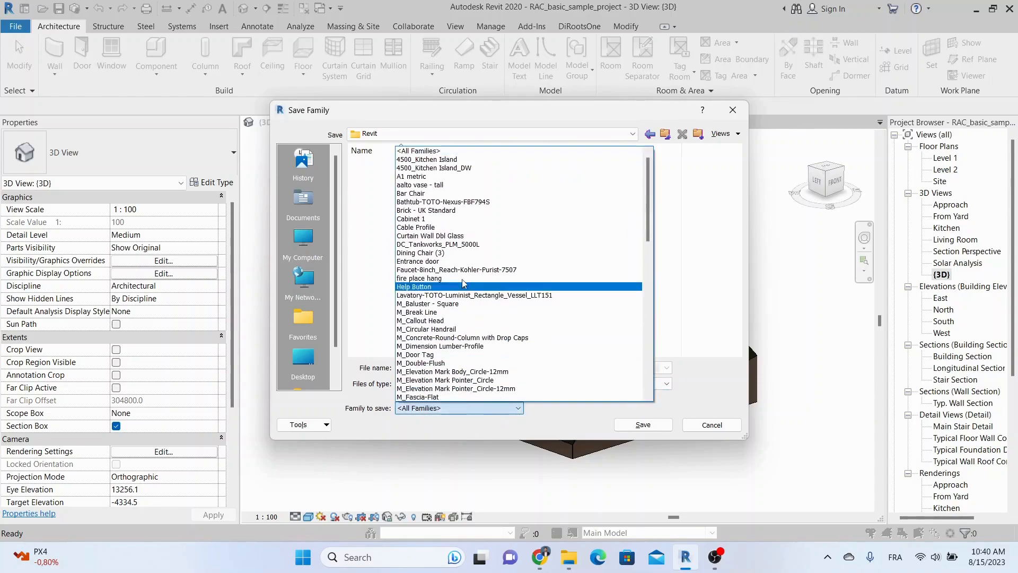
scroll(down, 3)
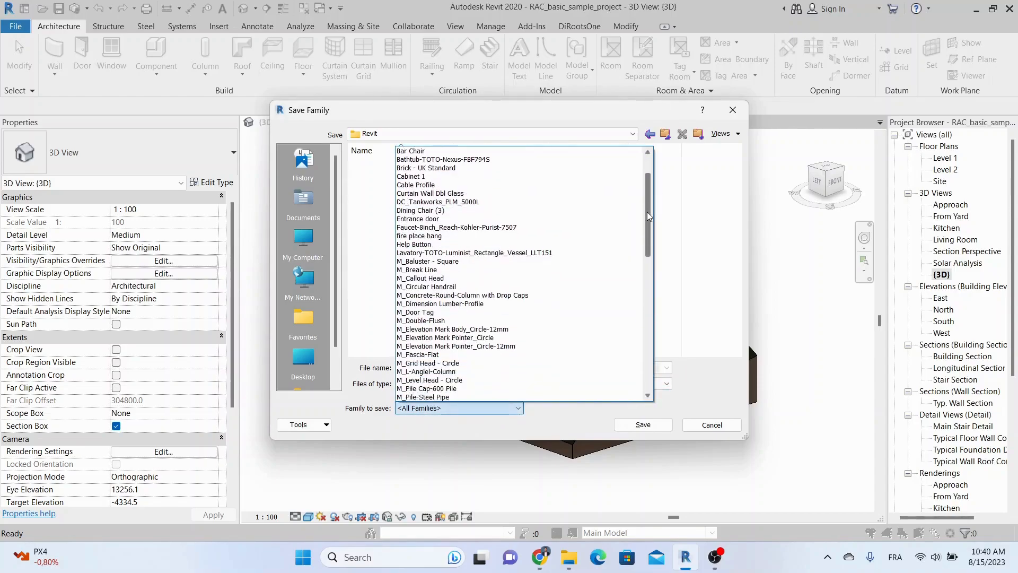
scroll(down, 3)
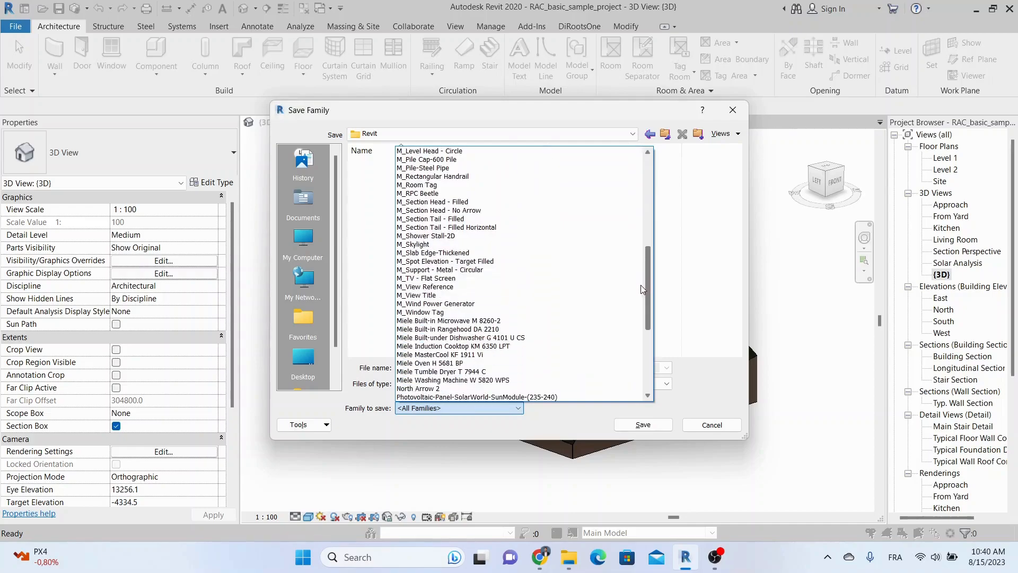
scroll(down, 3)
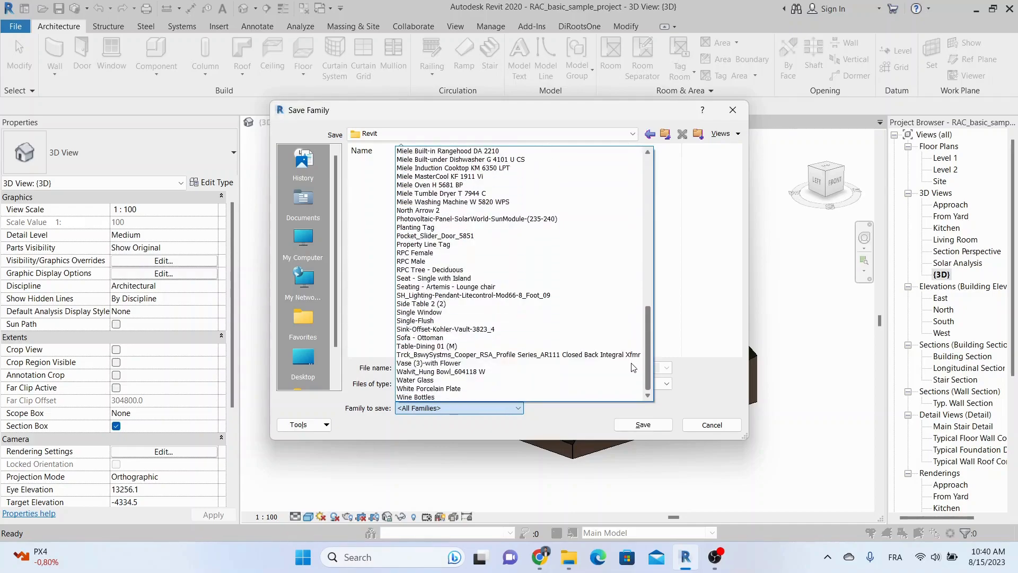
scroll(up, 3)
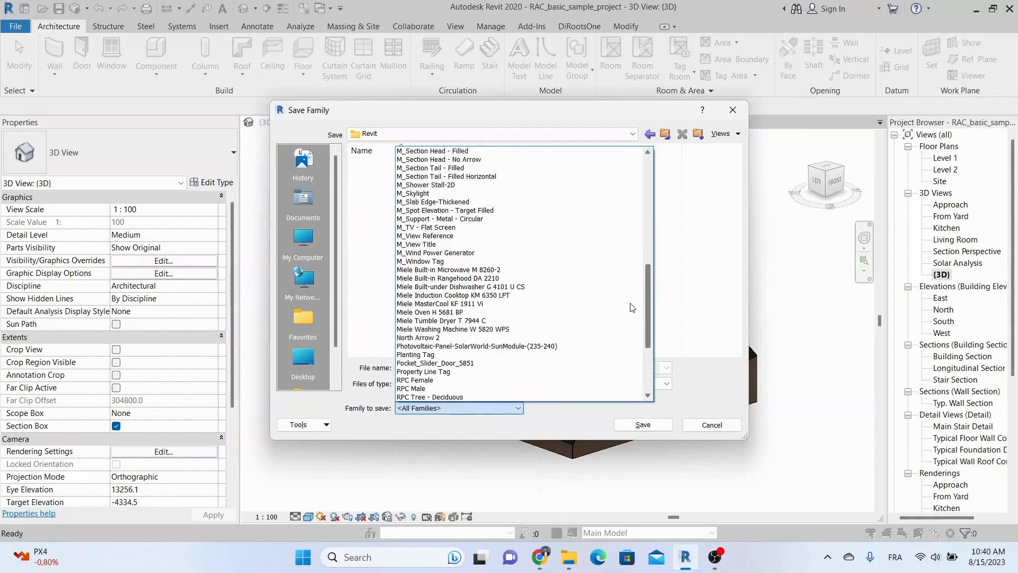
scroll(up, 3)
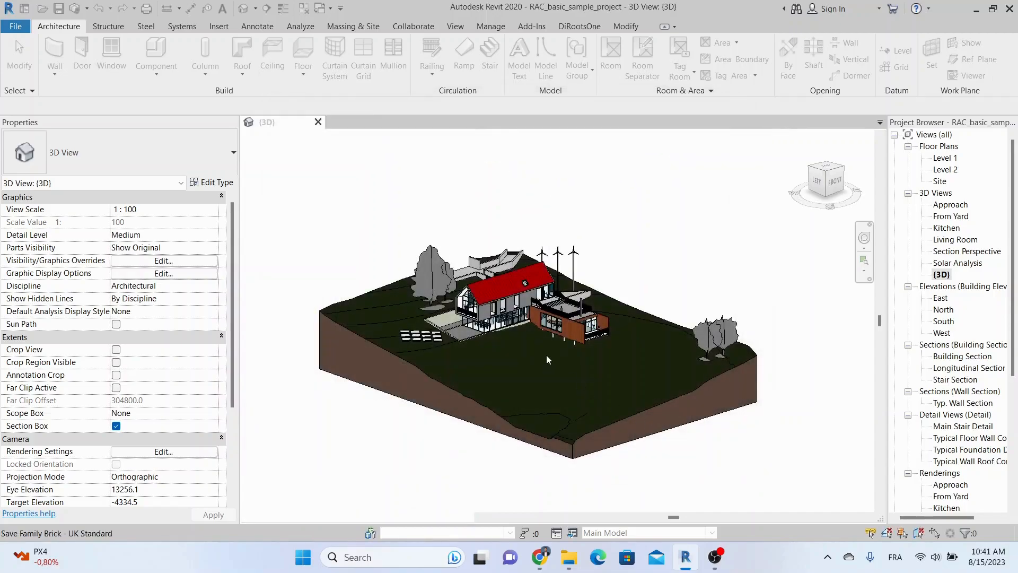
click(549, 351)
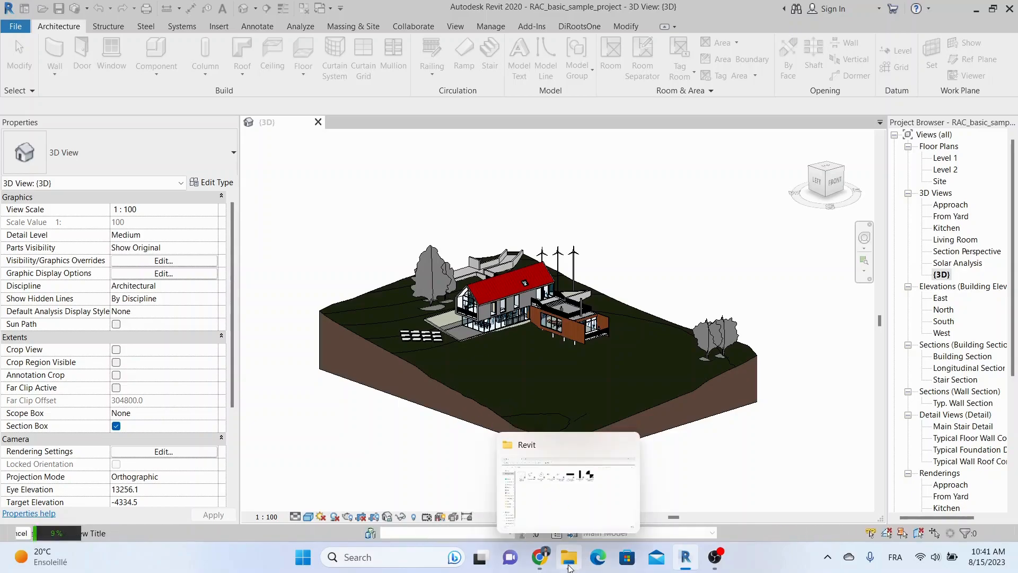
click(568, 557)
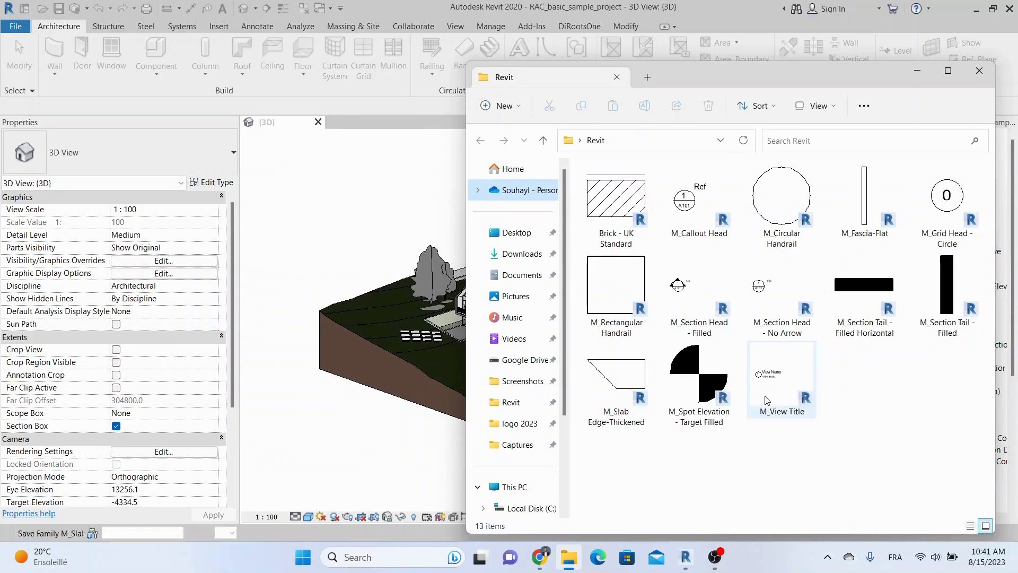
mouse_move(766, 400)
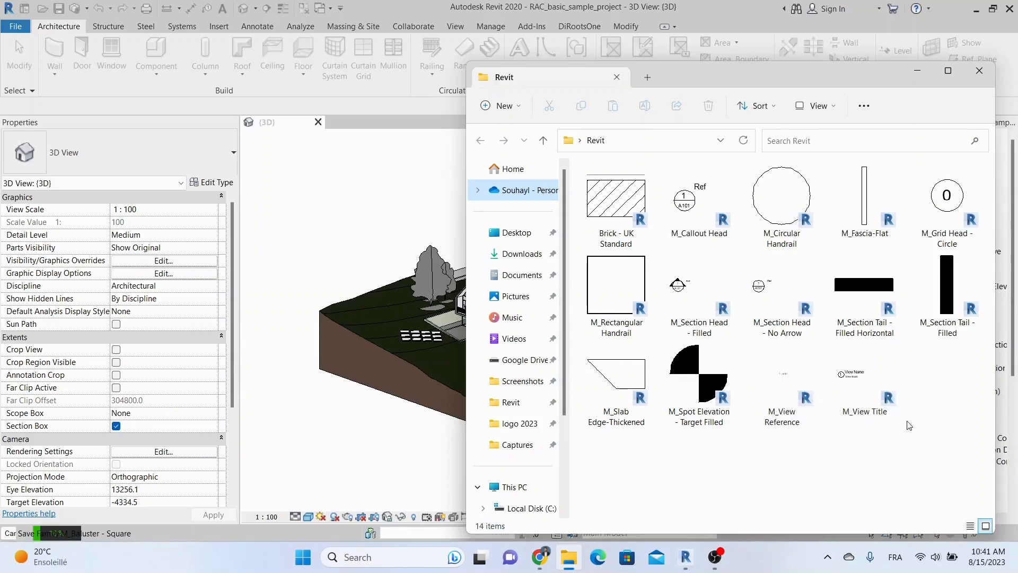
click(979, 70)
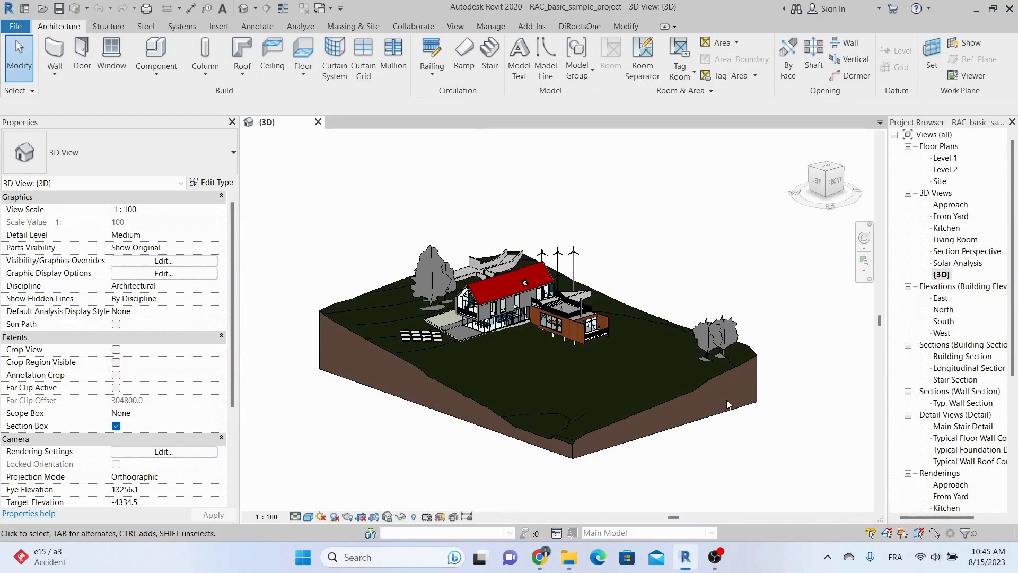
mouse_move(784, 414)
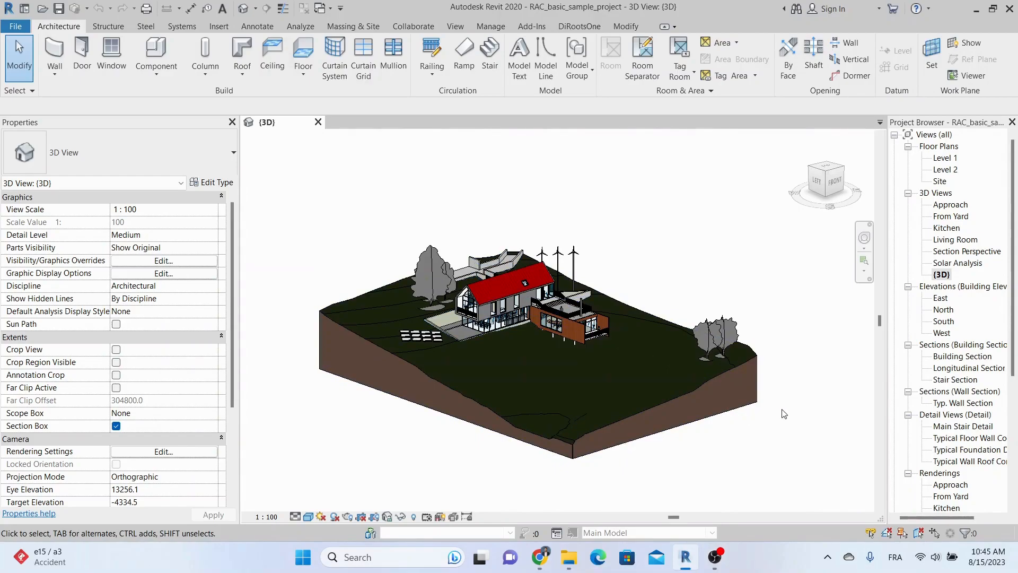
mouse_move(621, 196)
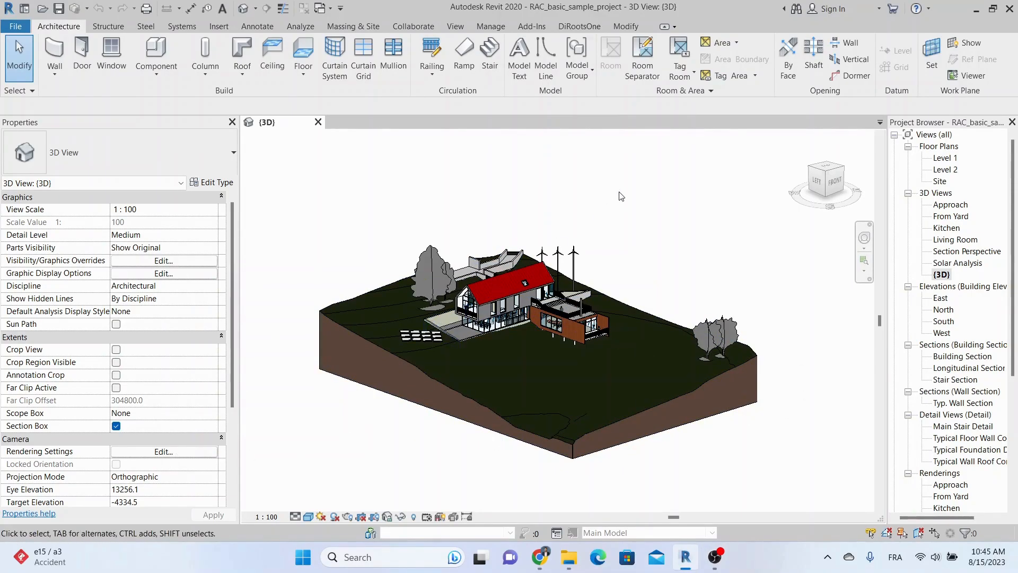
Show the Revit folder's exported families in File Explorer as a detailed list
click(567, 557)
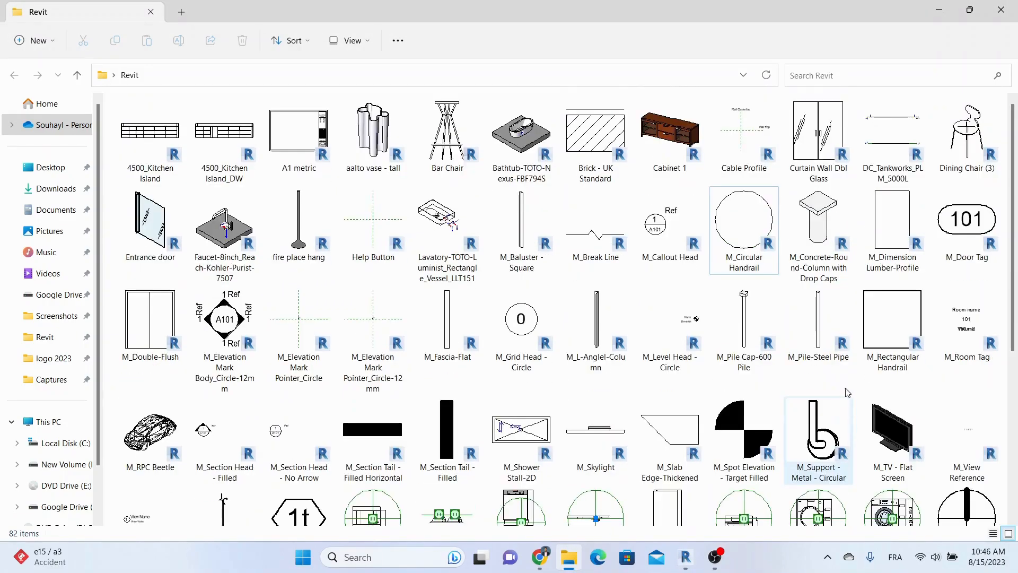
click(348, 40)
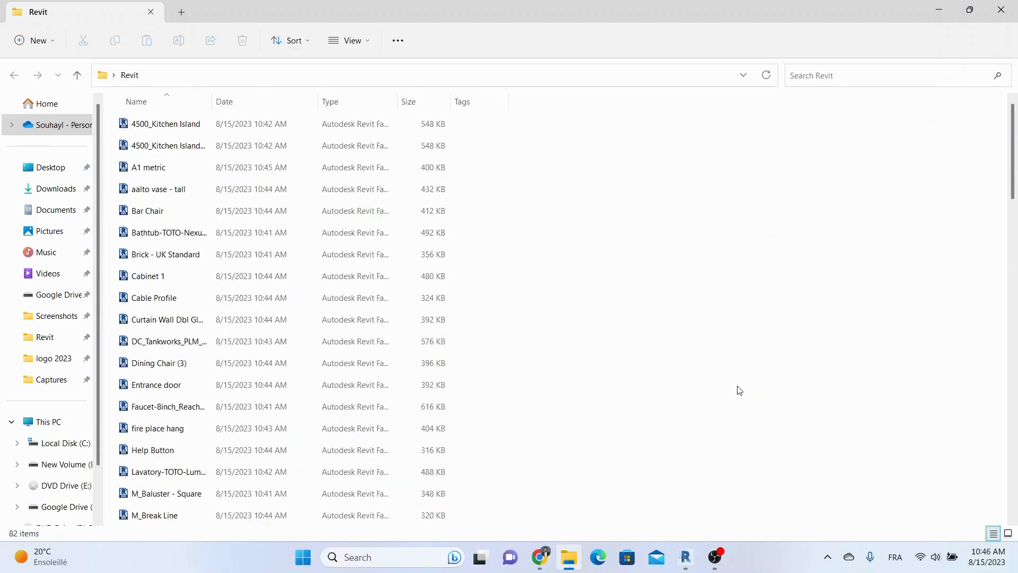
scroll(down, 3)
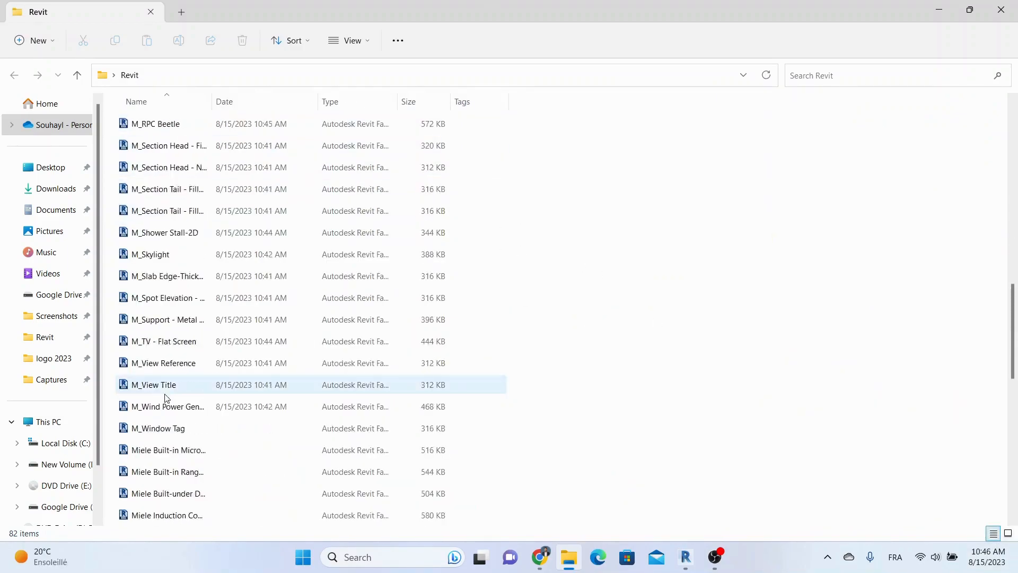
scroll(down, 3)
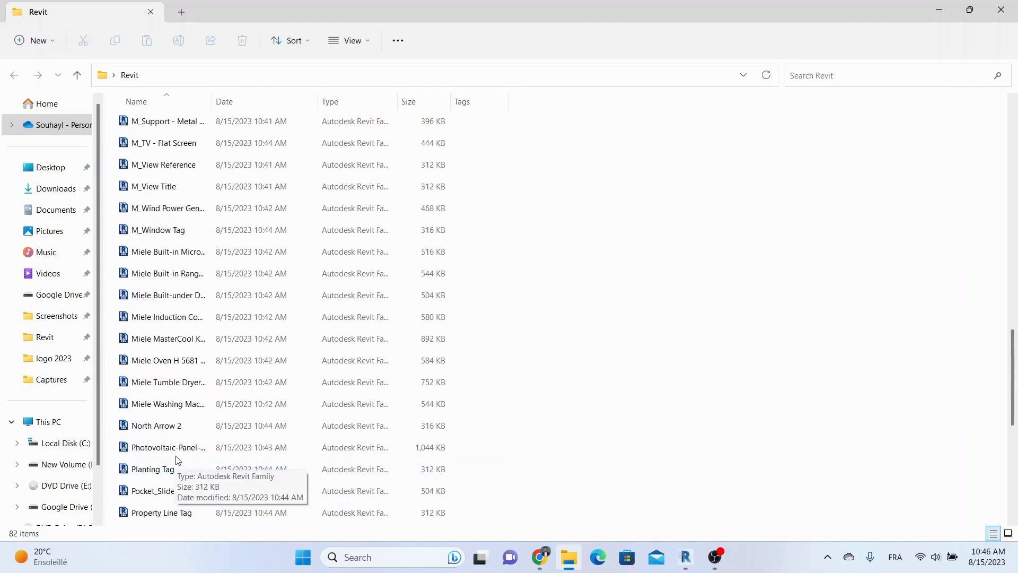
scroll(up, 3)
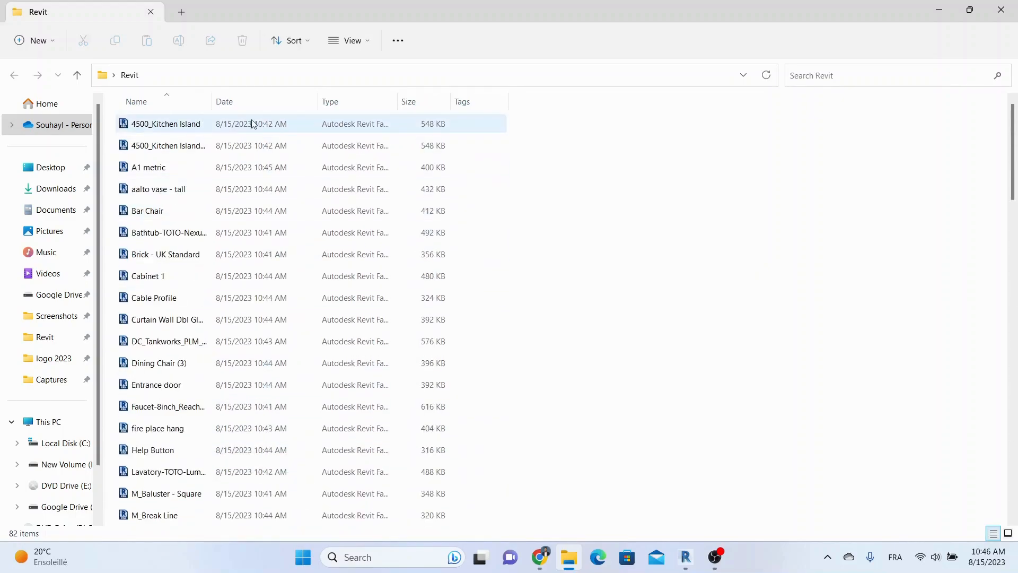
Select all 82 family files with Ctrl+A and bring up their context menu
click(615, 285)
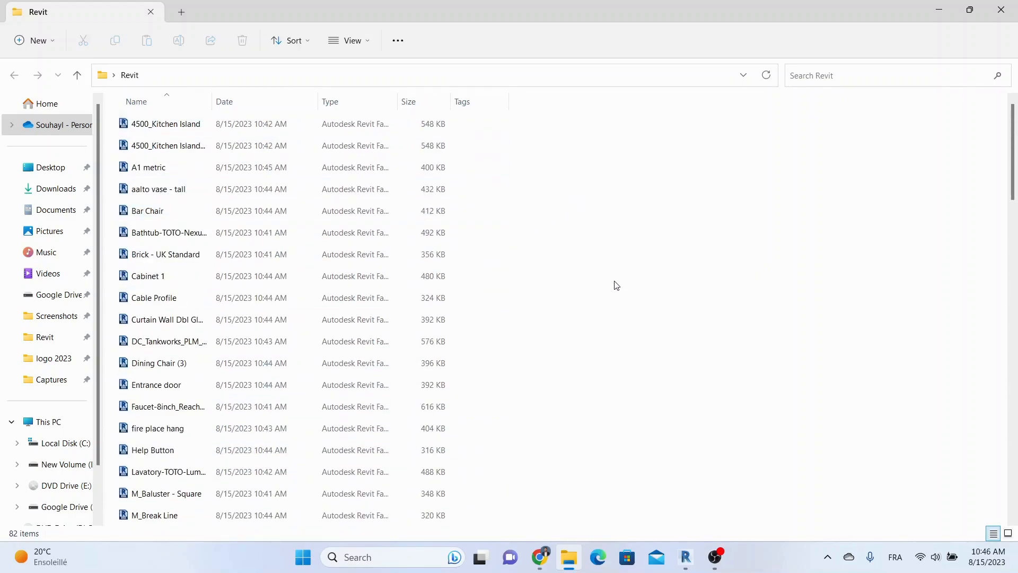
click(168, 232)
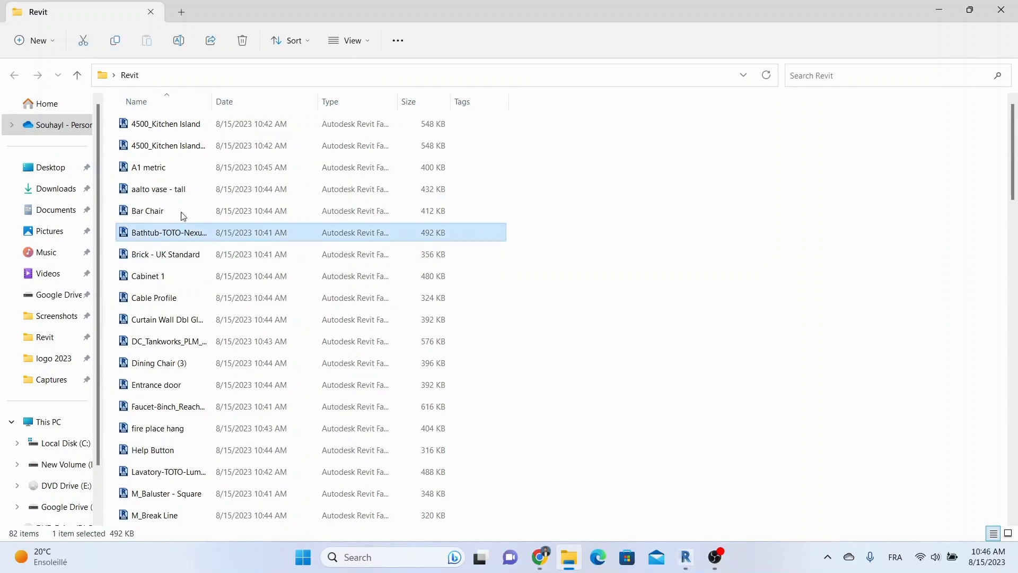
key(ctrl+a)
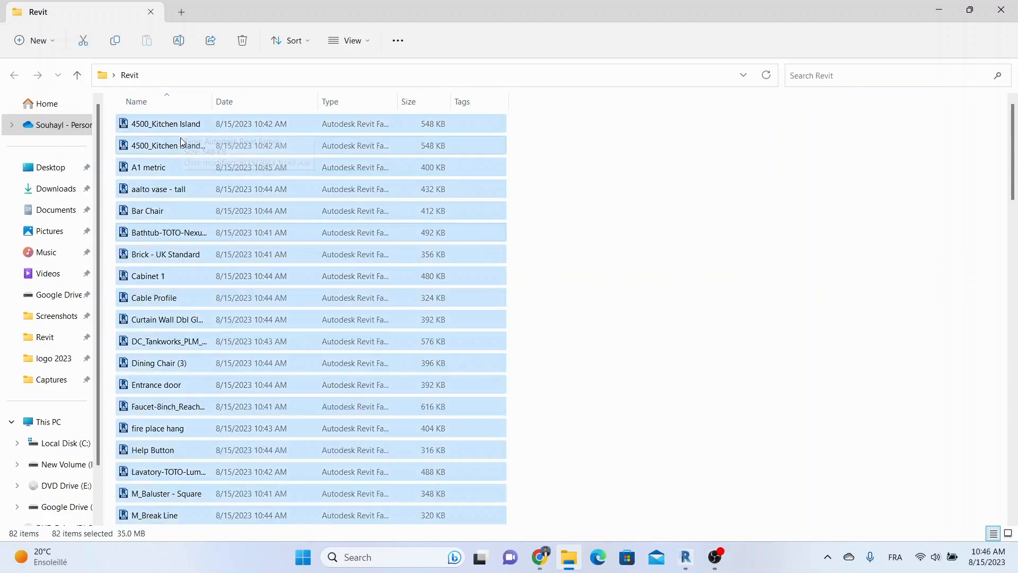
right_click(182, 145)
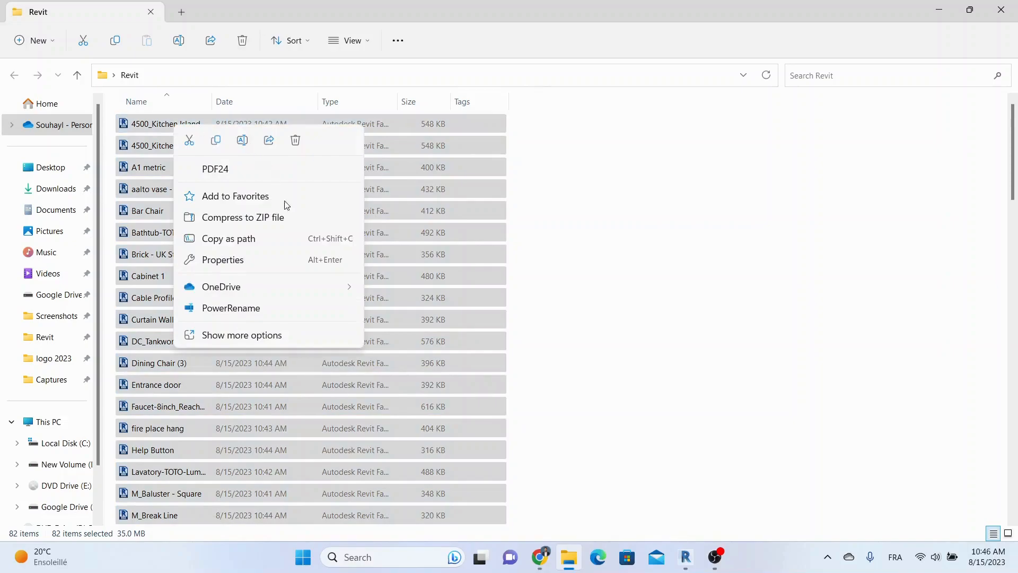
mouse_move(230, 307)
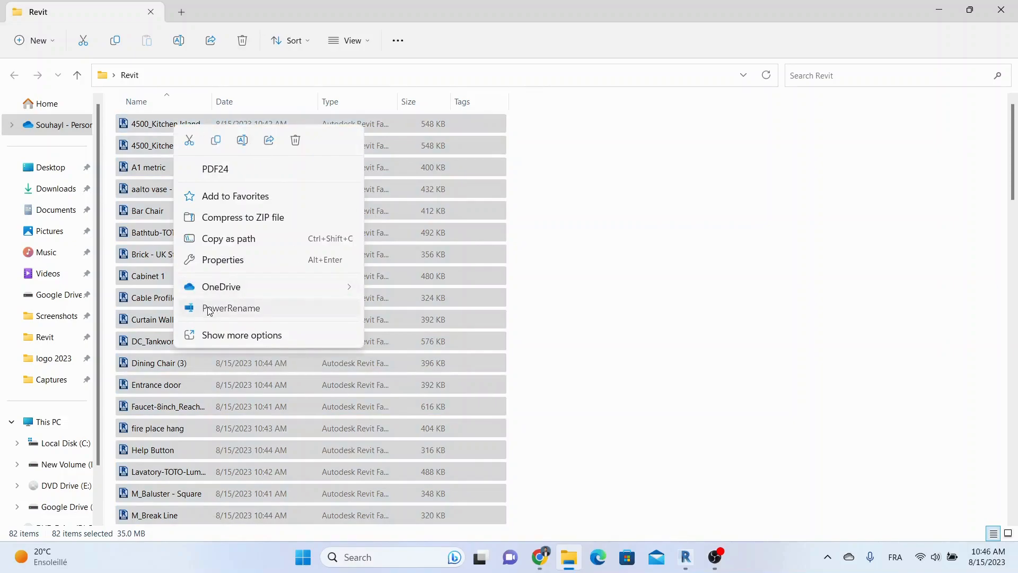
In PowerRename, use regular expressions to search ^ and replace with BAB_, previewing the prefix
click(232, 308)
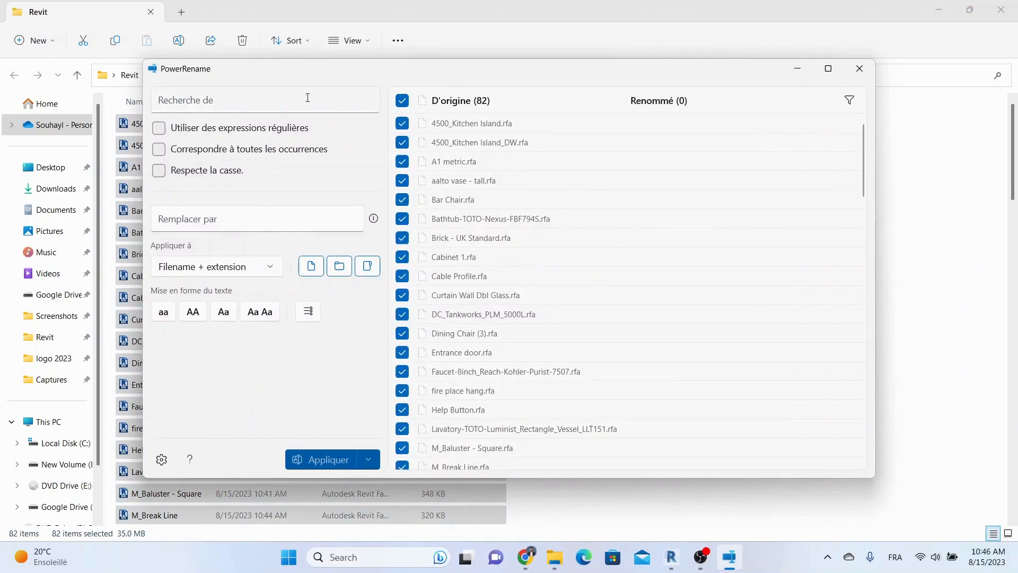
mouse_move(200, 154)
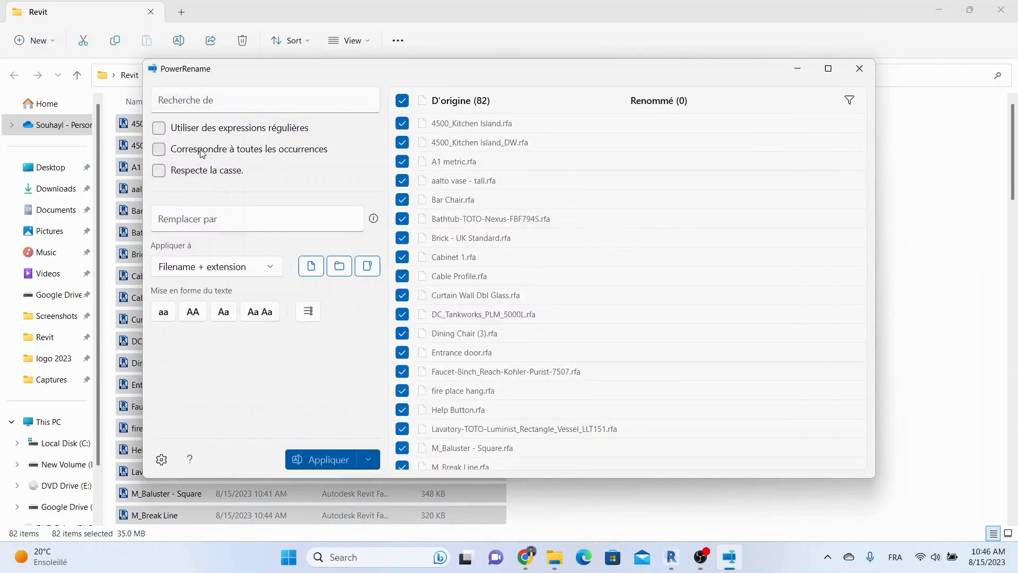
mouse_move(161, 137)
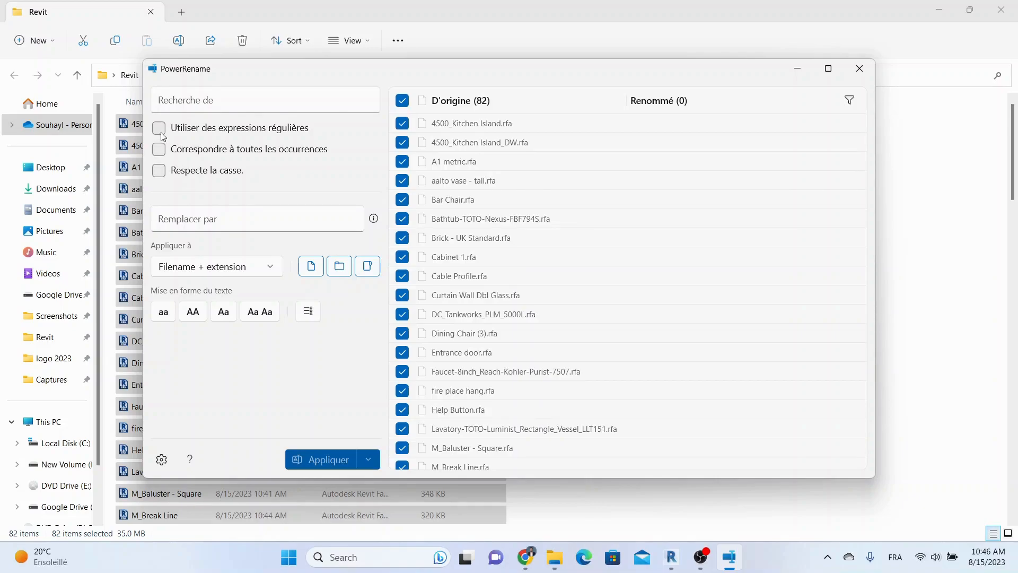
mouse_move(158, 129)
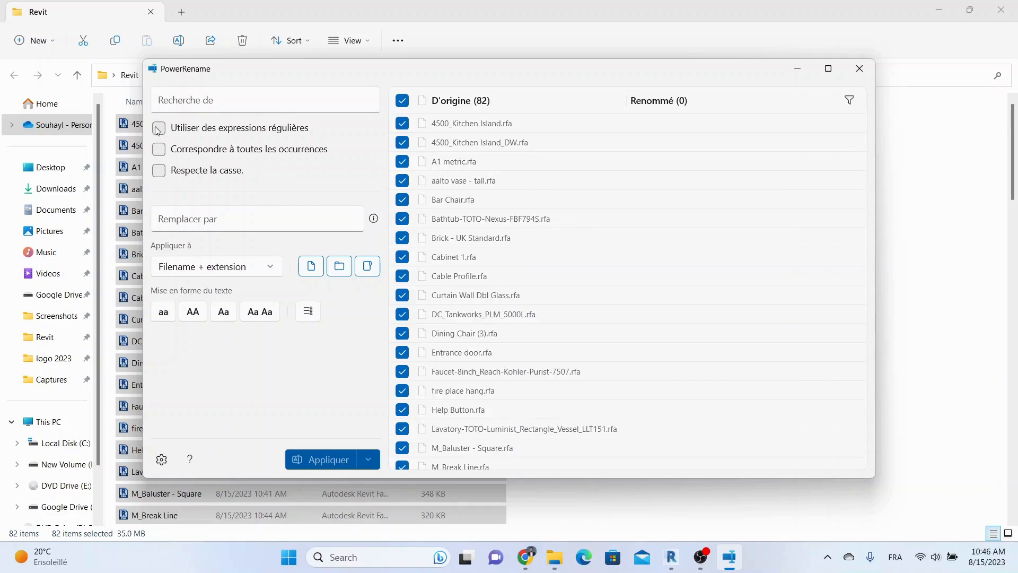
click(158, 128)
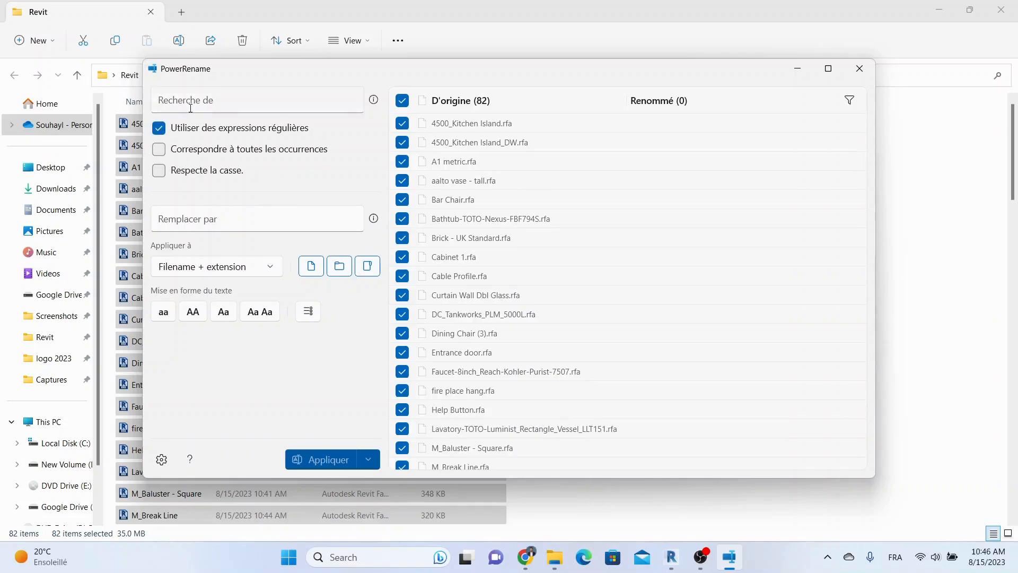
click(257, 100)
text(B)
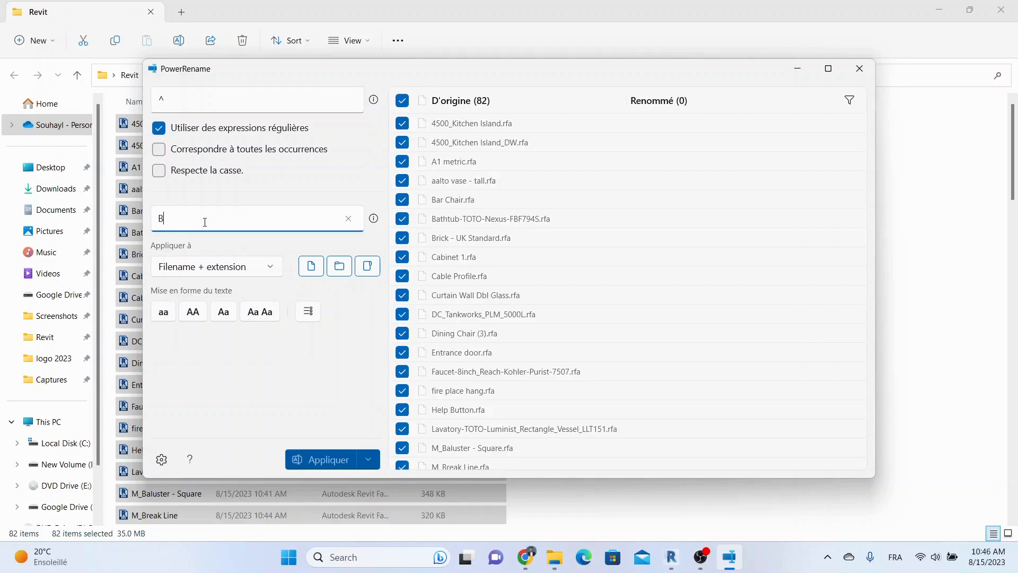
text(AB_)
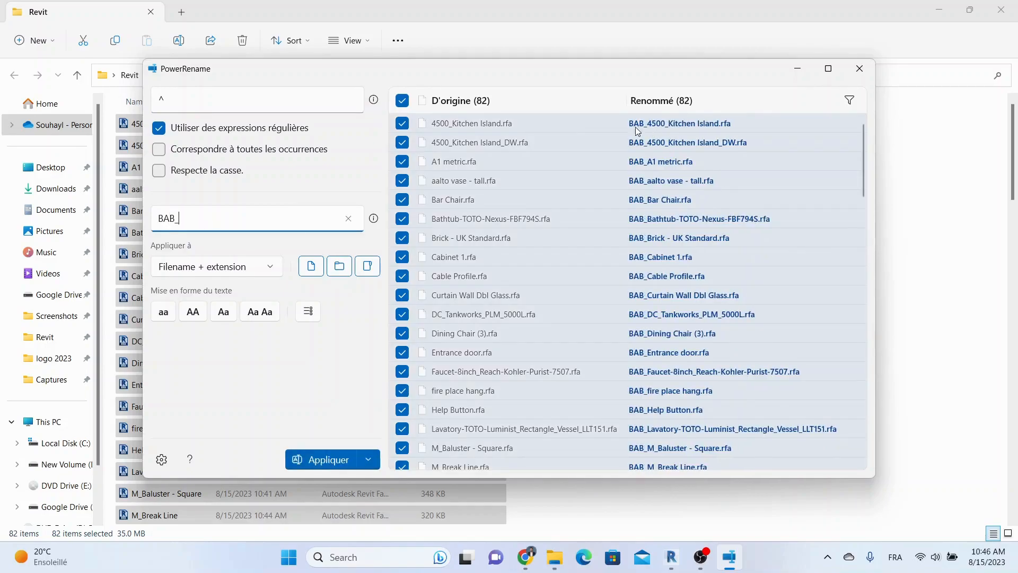
scroll(down, 3)
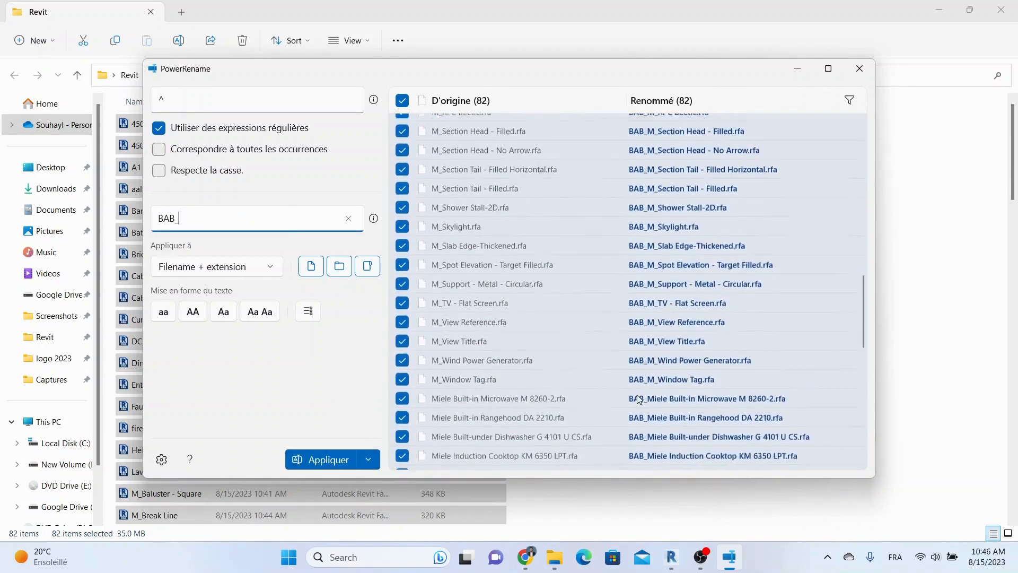
scroll(down, 3)
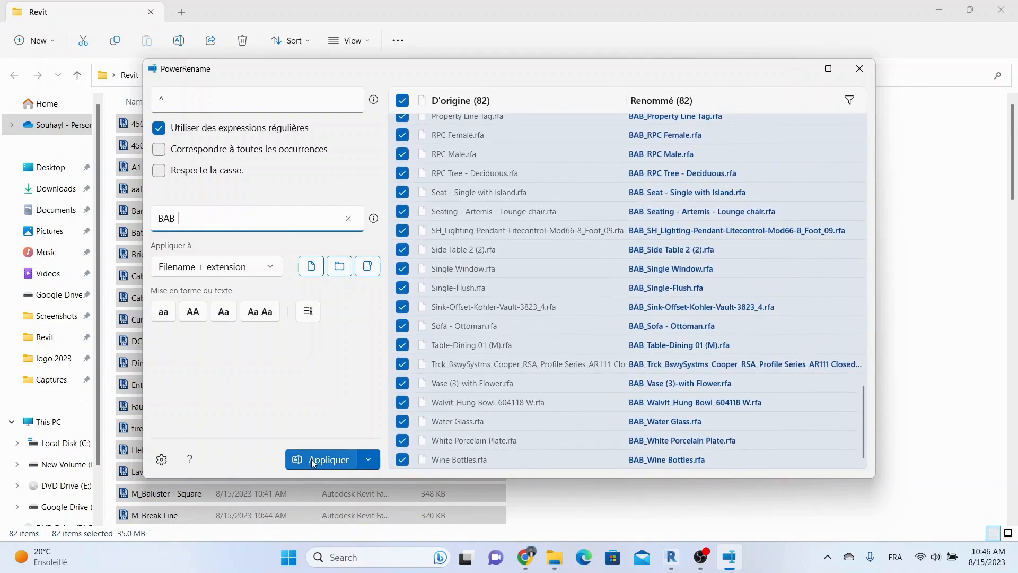
Apply the BAB_ prefix, then search $ replaced by _R2023 on filenames only and apply
click(328, 459)
text(R)
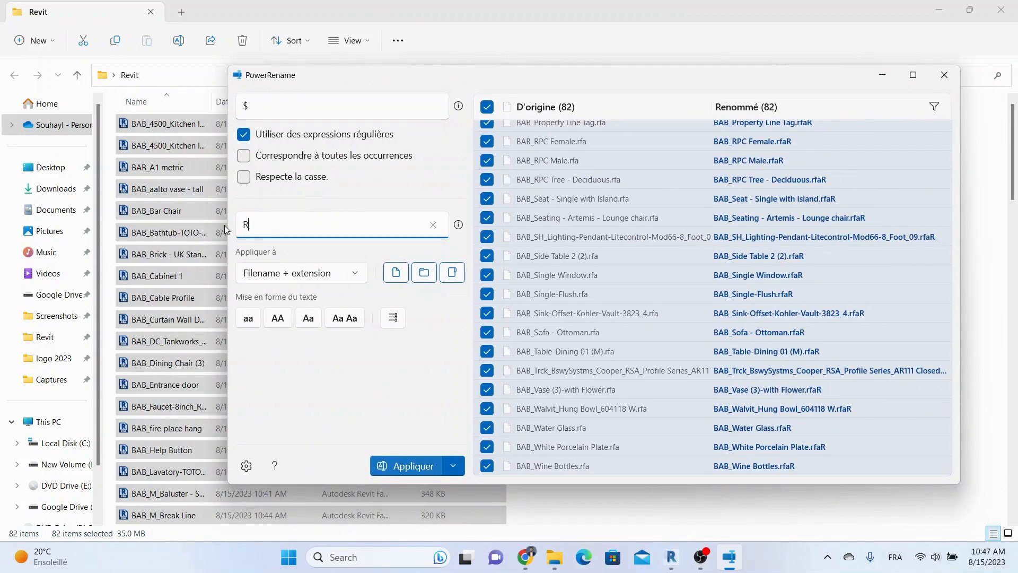
text(2023)
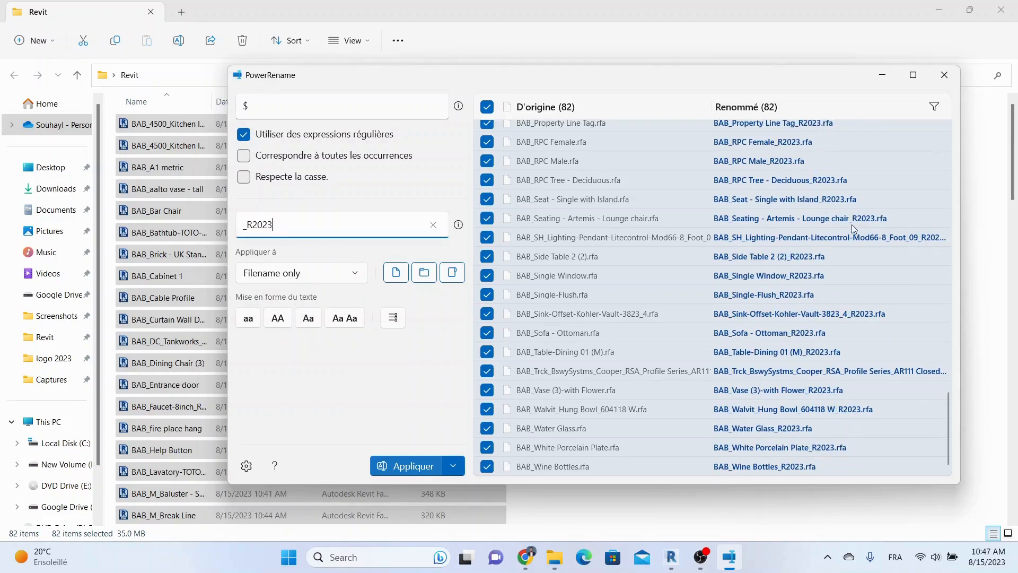
click(410, 465)
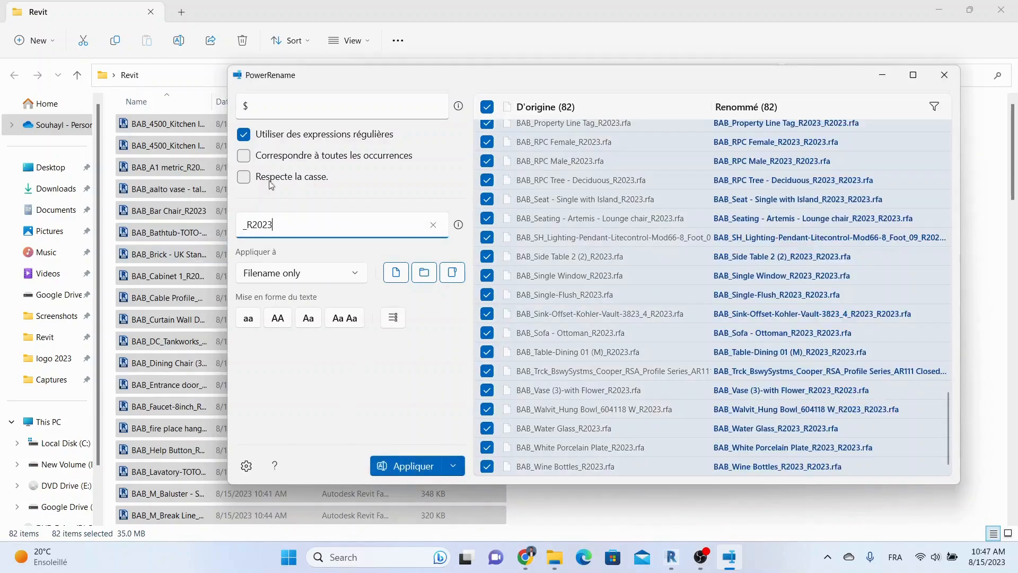
Close PowerRename and scroll the Revit folder to review the BAB_…_R2023 file names
click(412, 465)
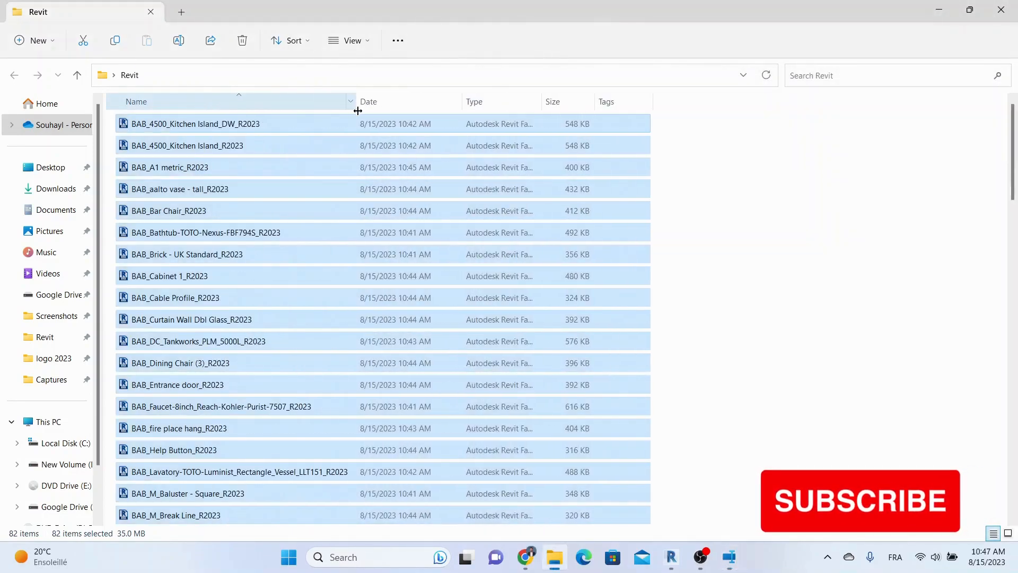
scroll(down, 3)
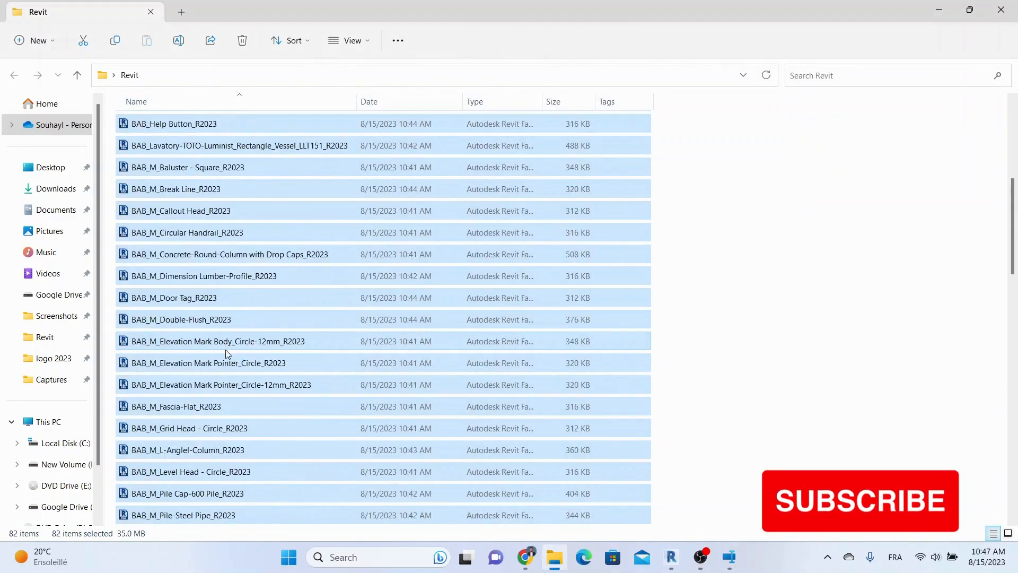
scroll(down, 3)
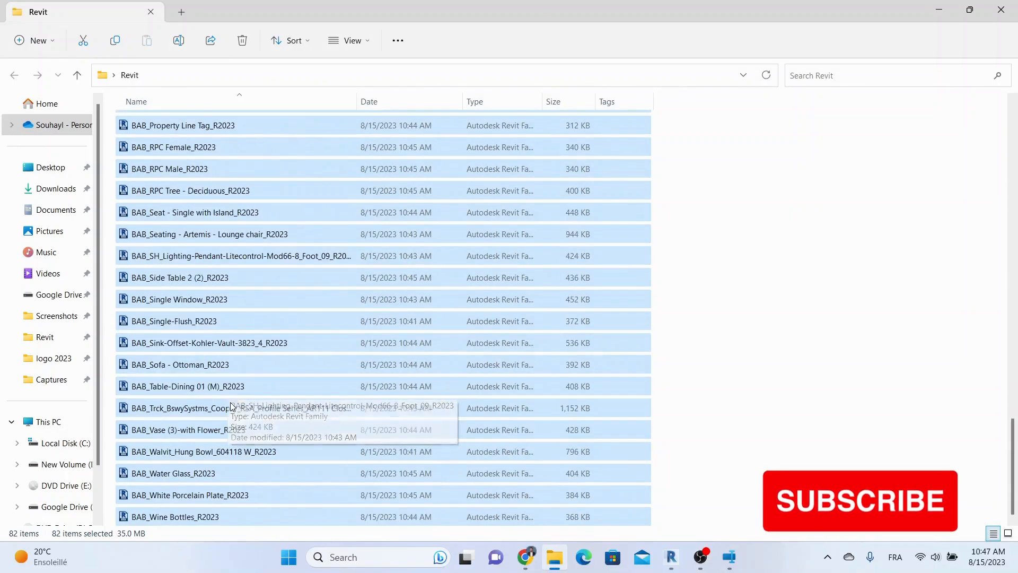
scroll(up, 3)
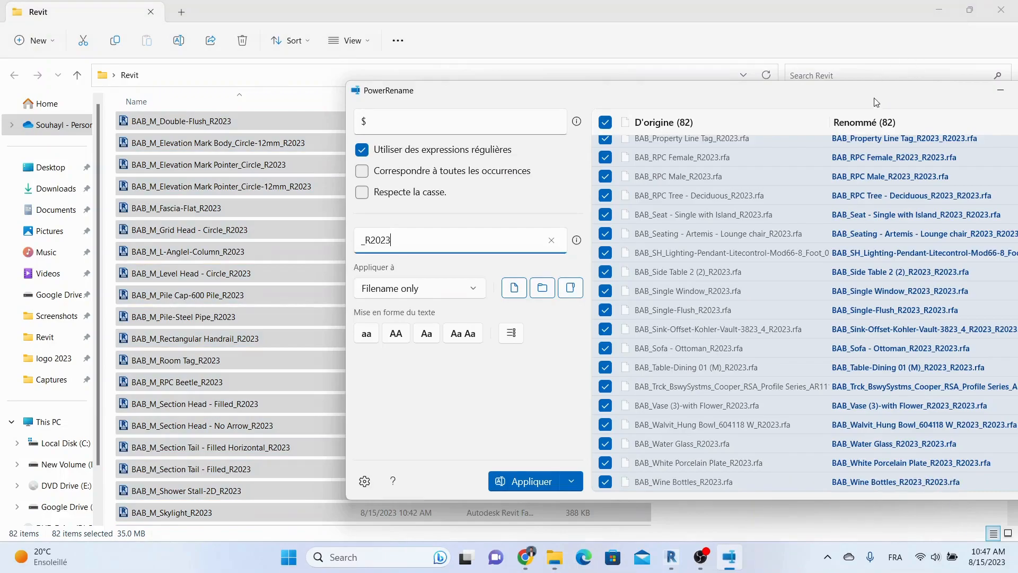
click(529, 481)
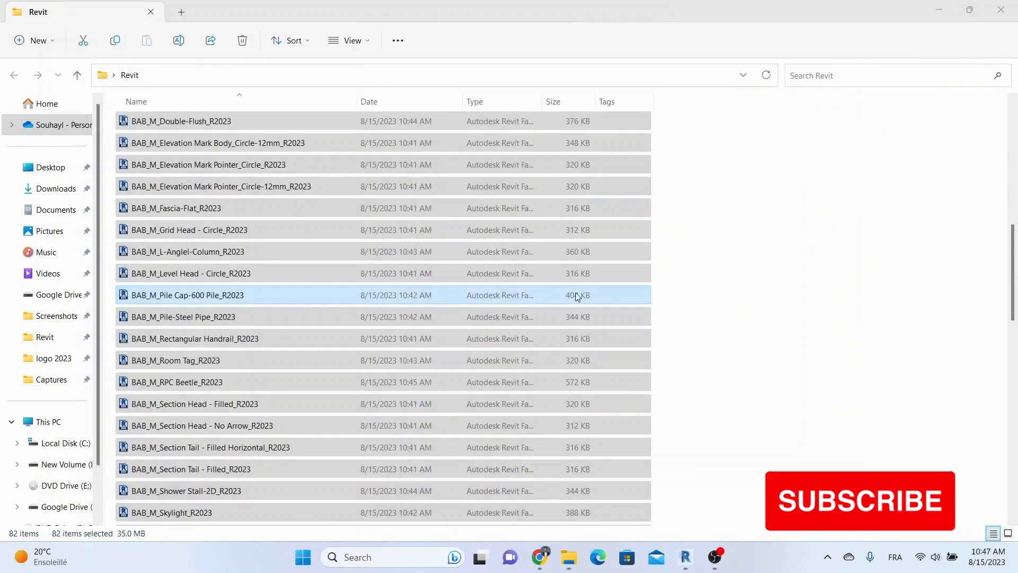
scroll(down, 3)
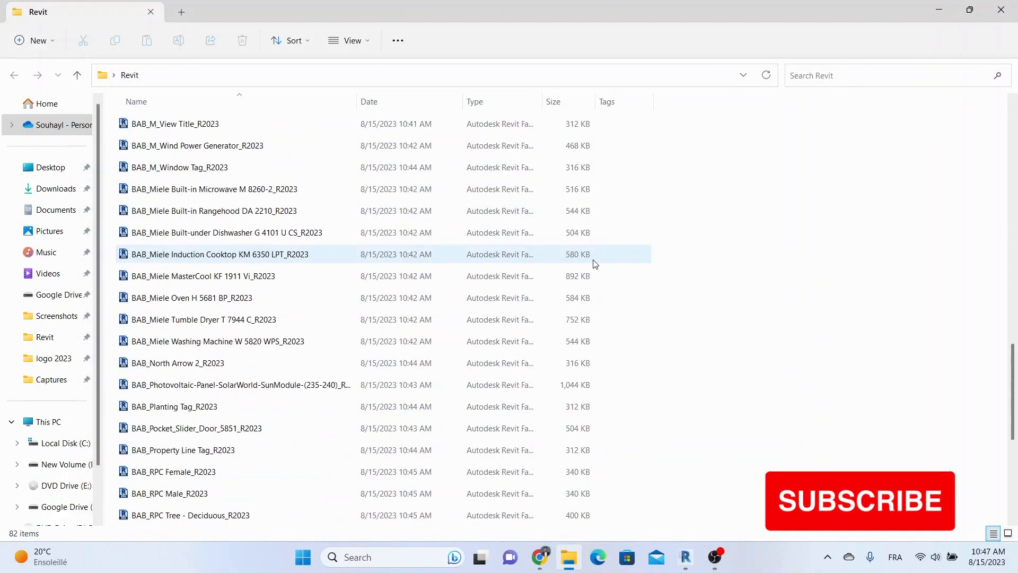